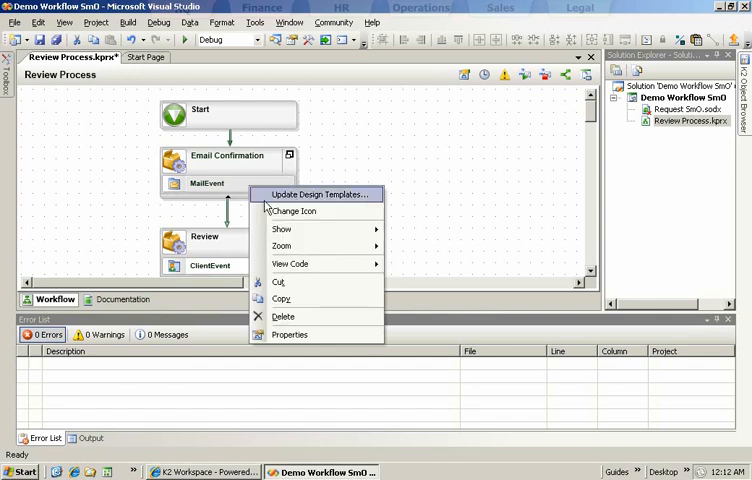
# View the SetProperties ExecuteCode method reading the folio and RequestID data field.
pyautogui.click(320, 194)
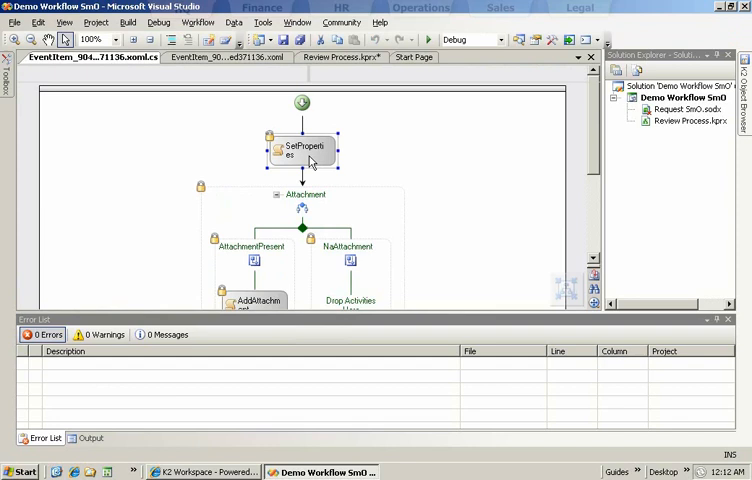
pyautogui.doubleClick(300, 152)
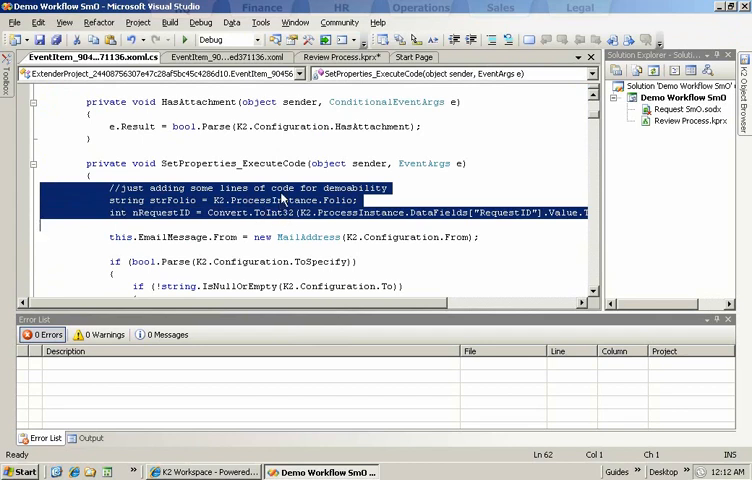
pyautogui.moveTo(444, 200)
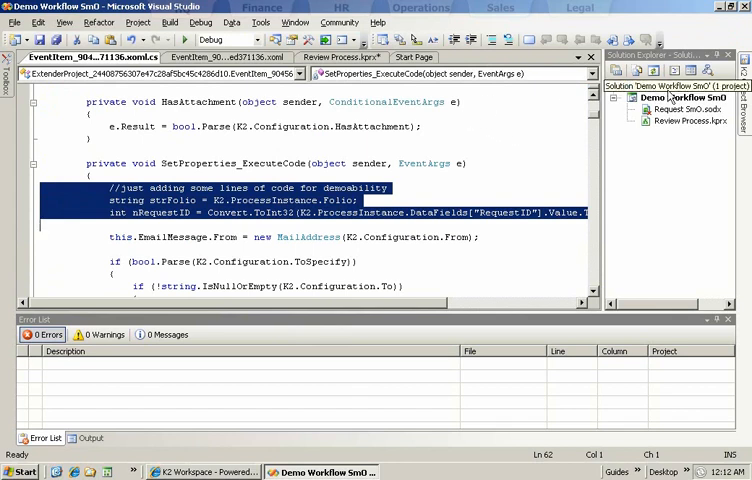
# Deploy the workflow project from Solution Explorer.
pyautogui.rightClick(680, 96)
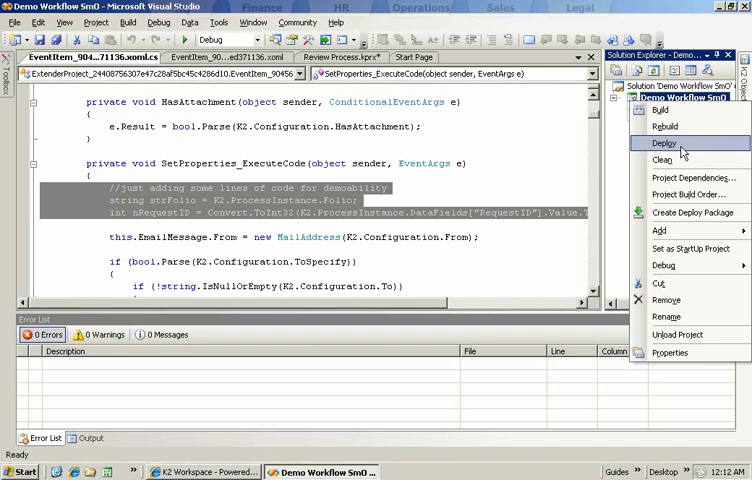
pyautogui.click(664, 144)
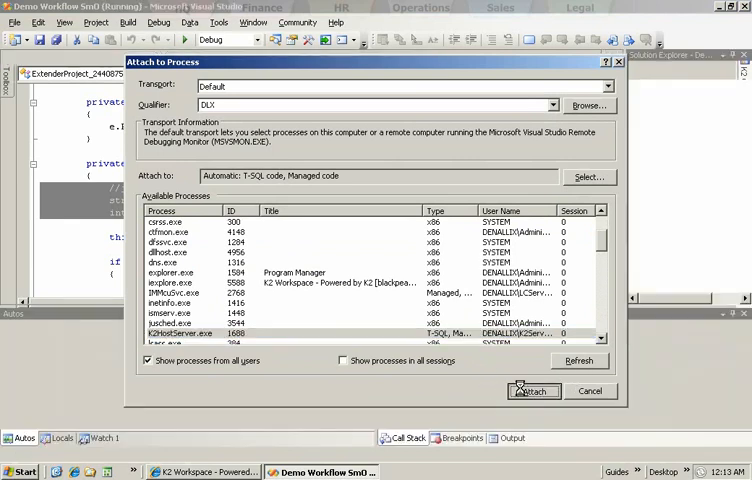
# Attach the debugger to the K2Server.exe process.
pyautogui.click(532, 392)
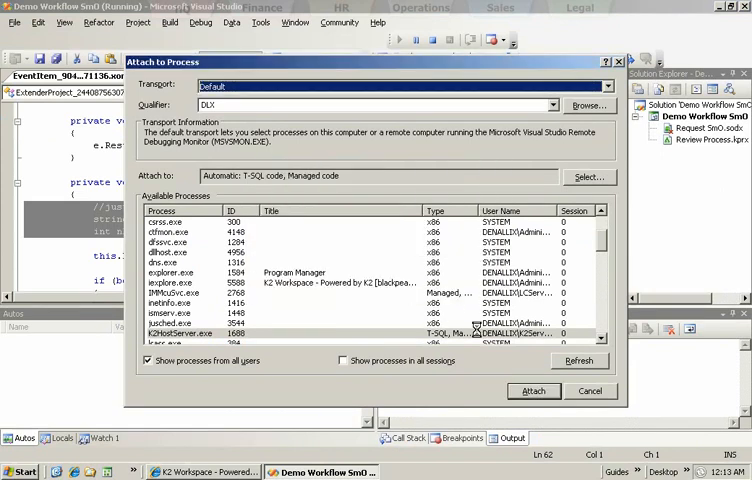
pyautogui.click(590, 390)
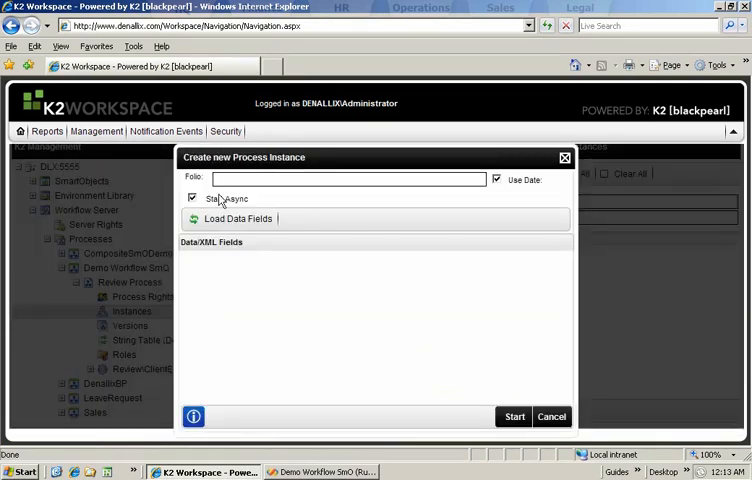
# Start a new process instance with folio 'My New Process' and RequestID 777.
pyautogui.click(498, 180)
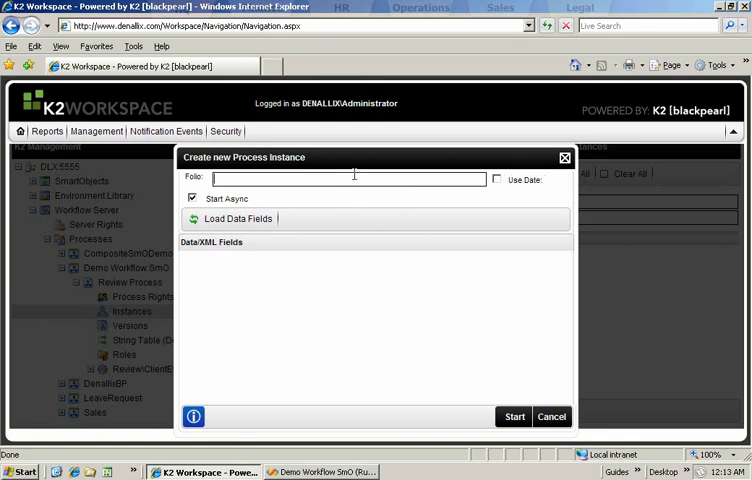
pyautogui.write('My New Process')
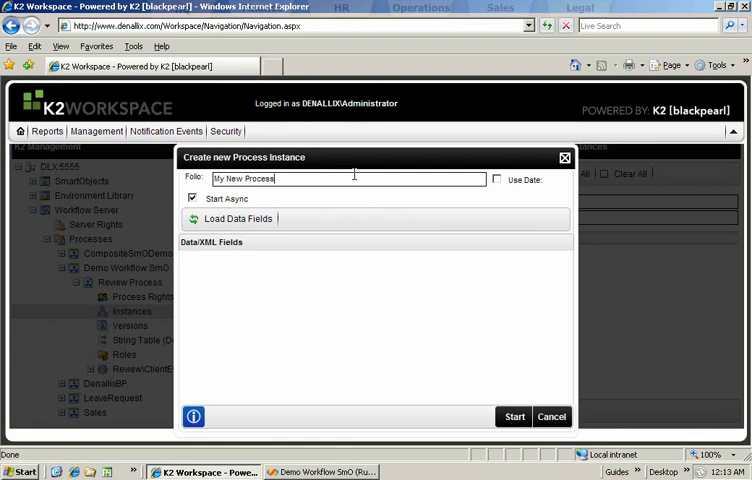
pyautogui.click(224, 218)
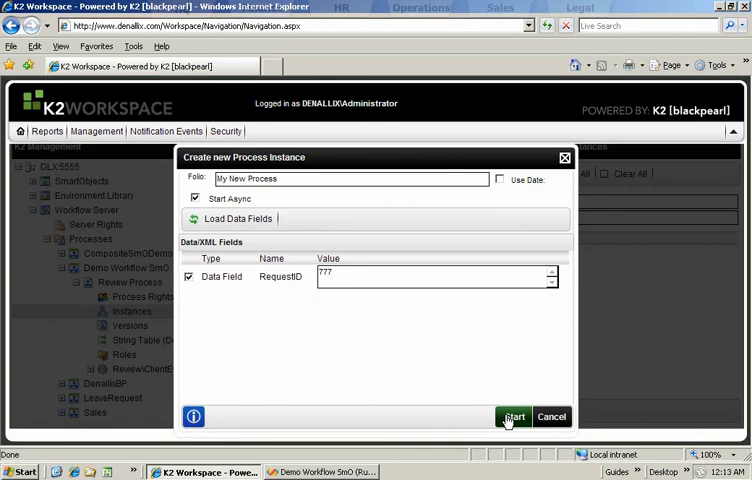
pyautogui.click(512, 416)
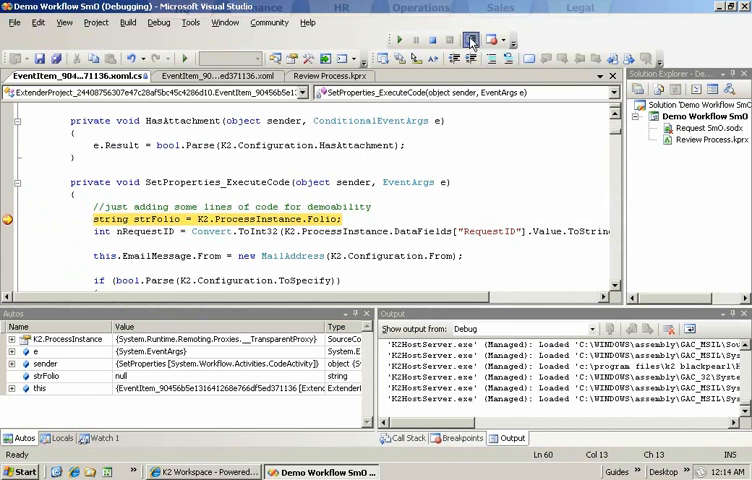
# Step over the folio and RequestID lines, showing strFolio and iRequestID values in Autos.
pyautogui.click(470, 40)
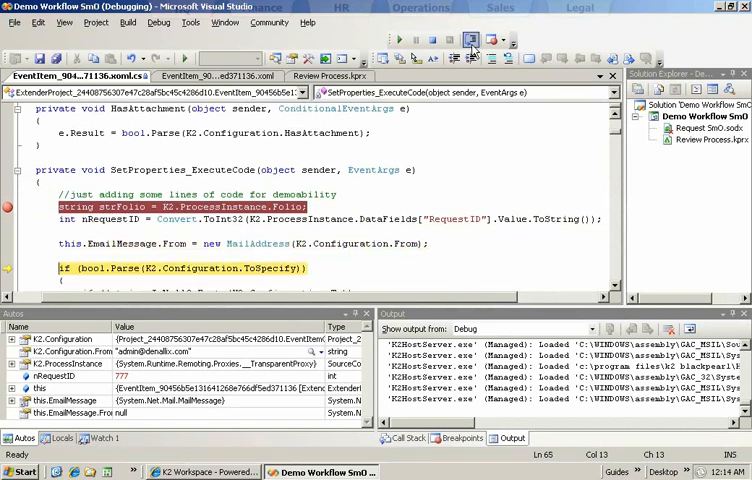
pyautogui.click(470, 40)
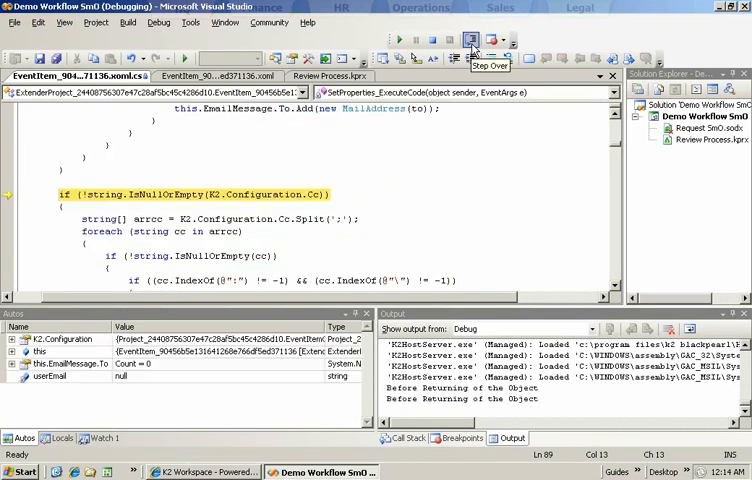